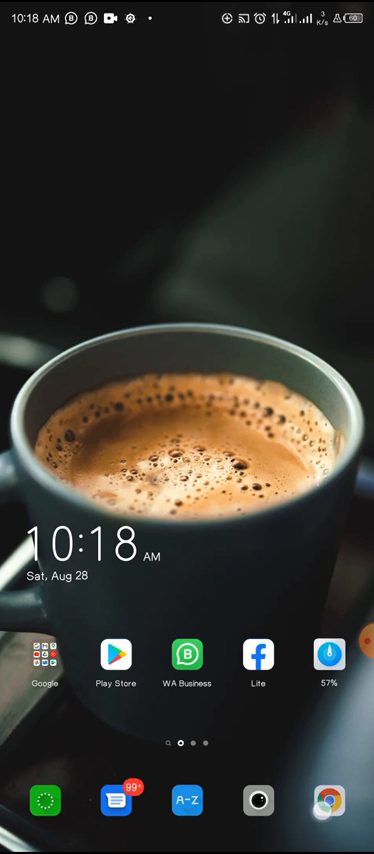
Step: Launch Chrome and begin entering the Photopea address in a blank tab
click(347, 819)
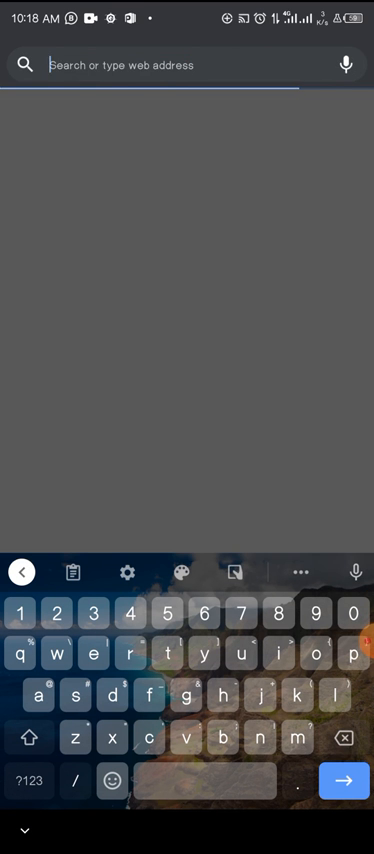
text(p)
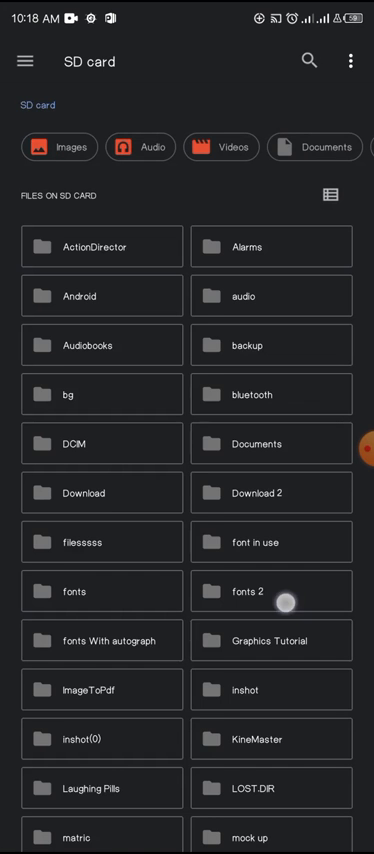
Step: Scroll the SD card picker to the mock up folder's 3d glass window logo mockup
scroll(down, 3)
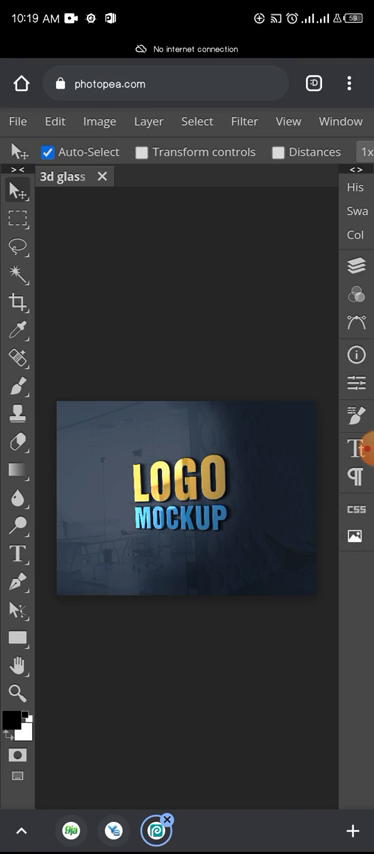
Step: Show the mockup's layers and open the Your Logo12 smart object contents from the Layer menu
click(356, 265)
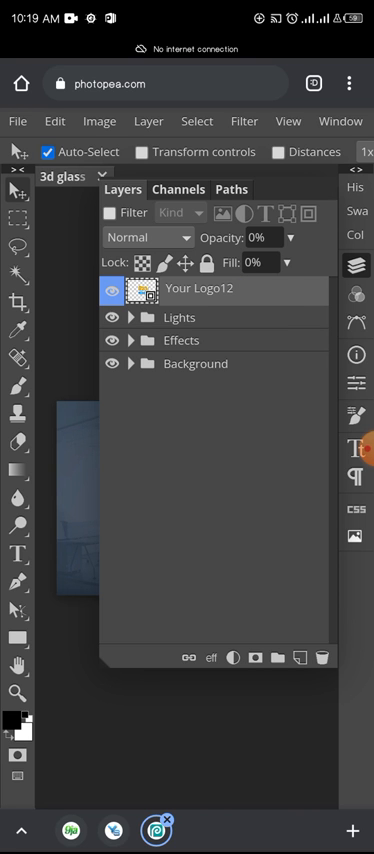
click(148, 120)
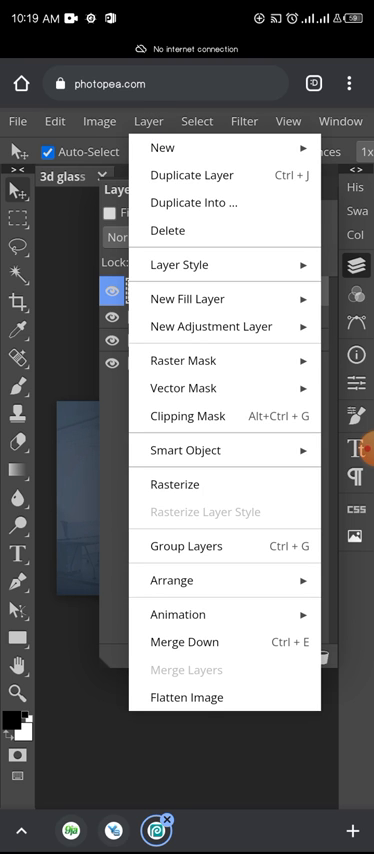
click(175, 450)
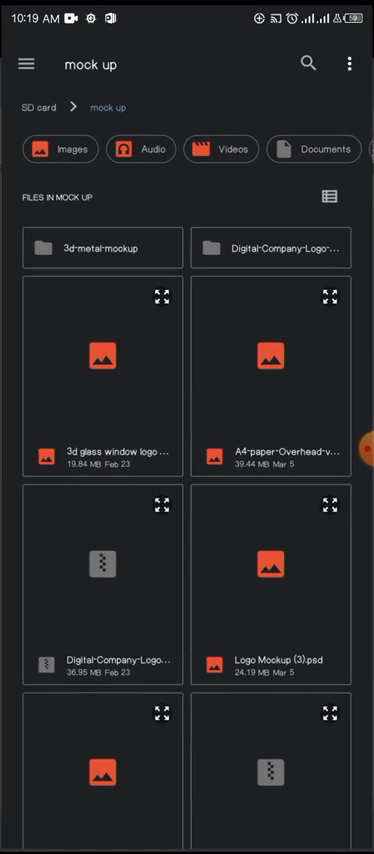
Step: Browse Images and scroll the photos to place the PhotoRoom-20210702_2 Shred & Fit logo
click(30, 64)
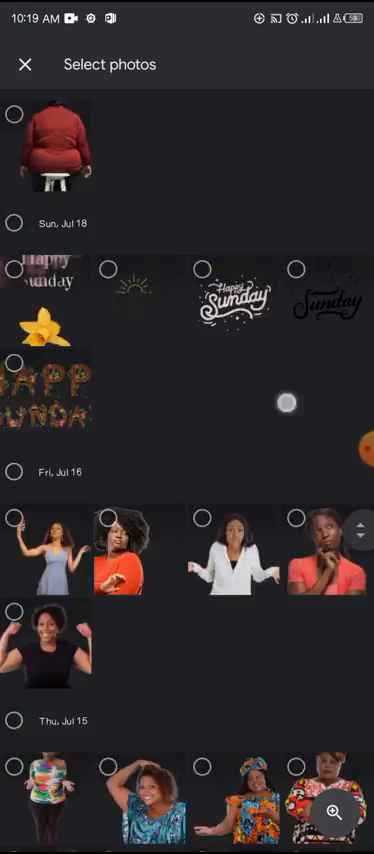
scroll(down, 3)
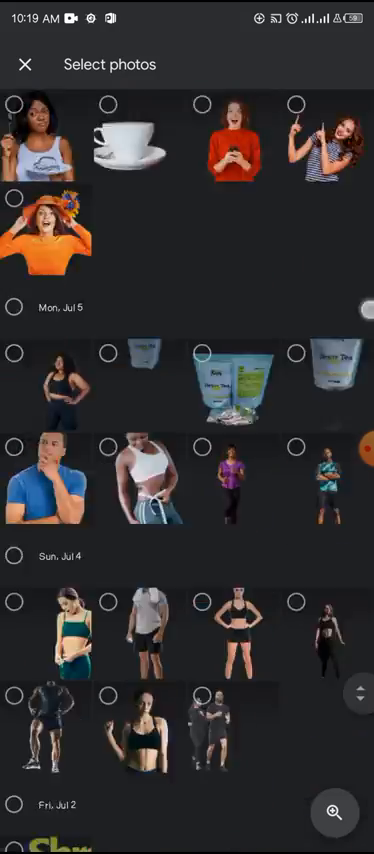
scroll(down, 3)
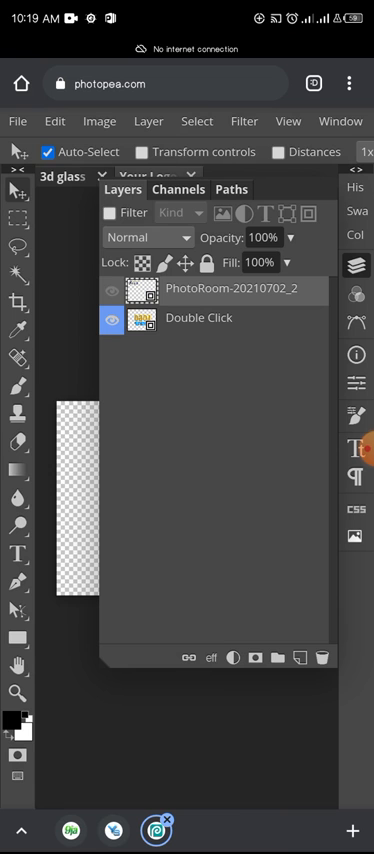
Step: Delete the Double Click placeholder layer, check the remaining layers and return to the canvas
click(110, 318)
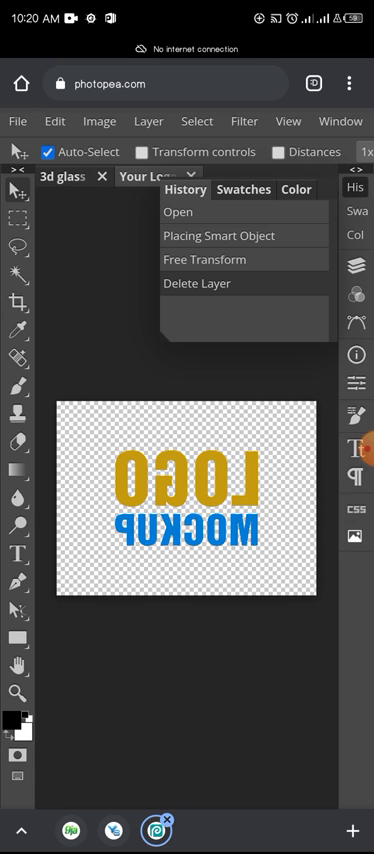
click(224, 235)
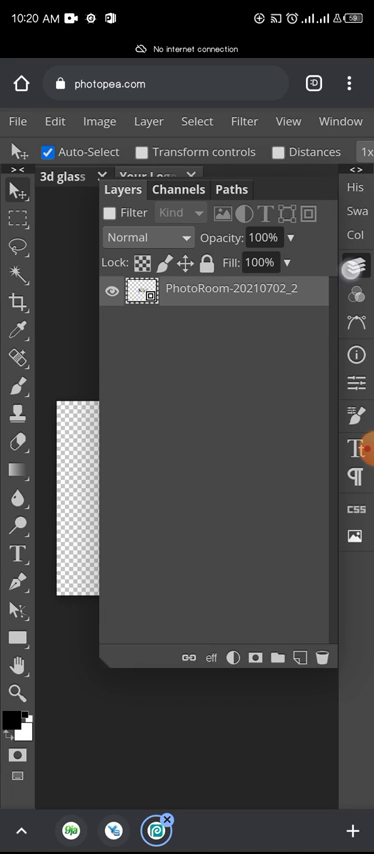
click(145, 176)
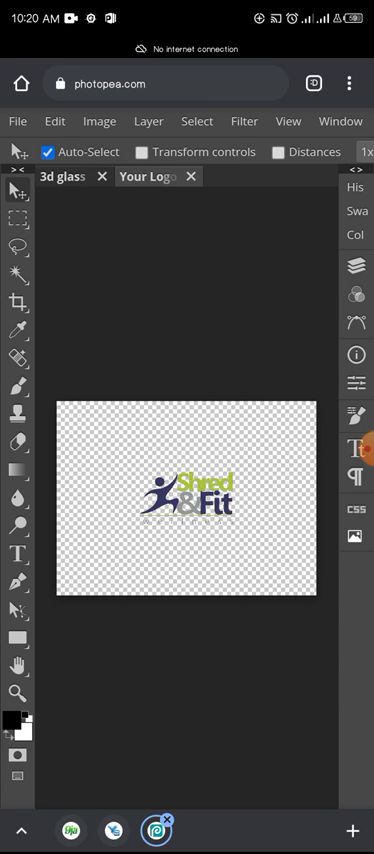
Step: Enlarge the Shred & Fit logo with Edit > Transform > Scale to fill the canvas
click(54, 121)
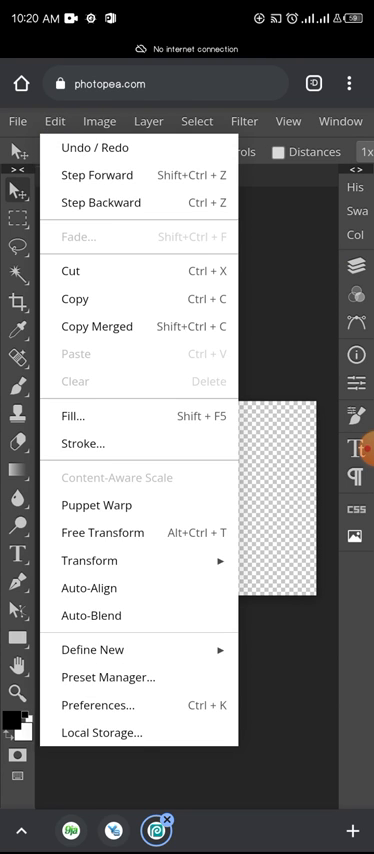
click(90, 560)
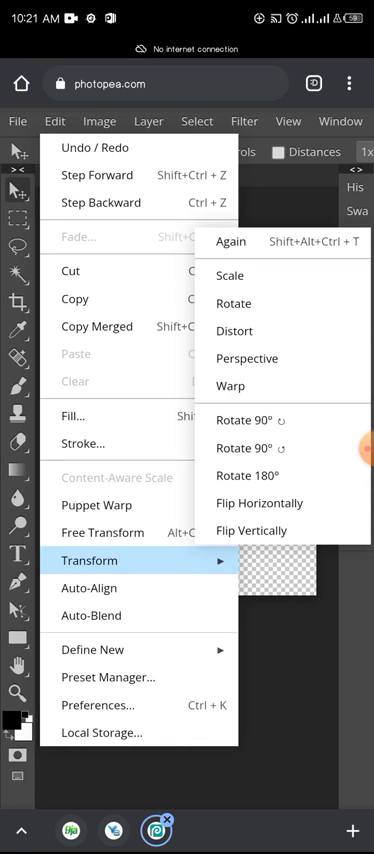
click(102, 532)
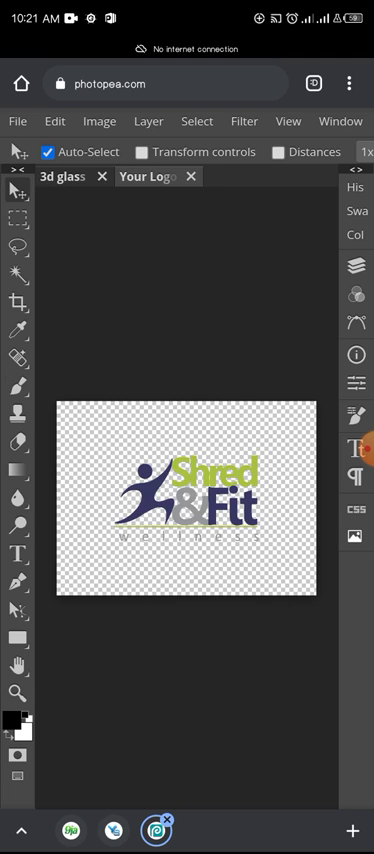
click(17, 121)
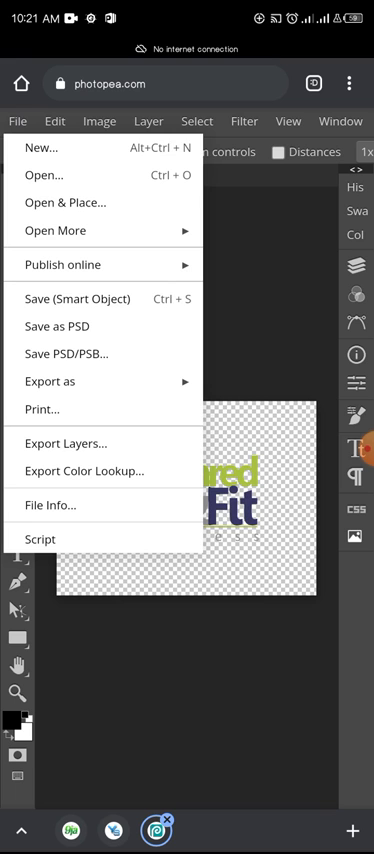
Step: Save the smart object so the glass mockup displays the Shred & Fit logo
click(75, 299)
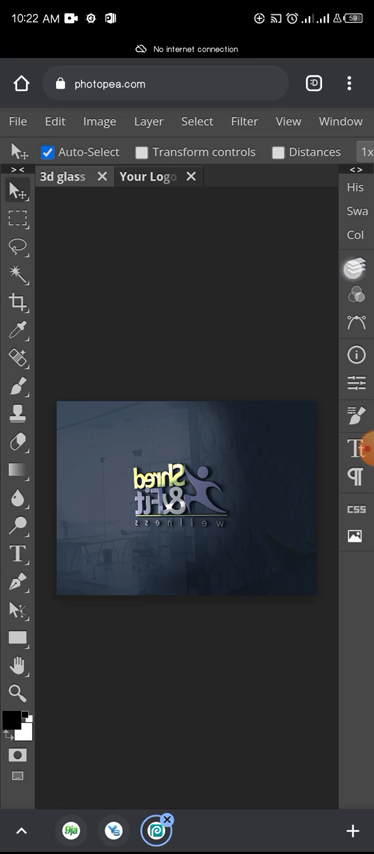
Step: Reopen the Your Logo smart object contents and reveal the logo canvas
click(148, 120)
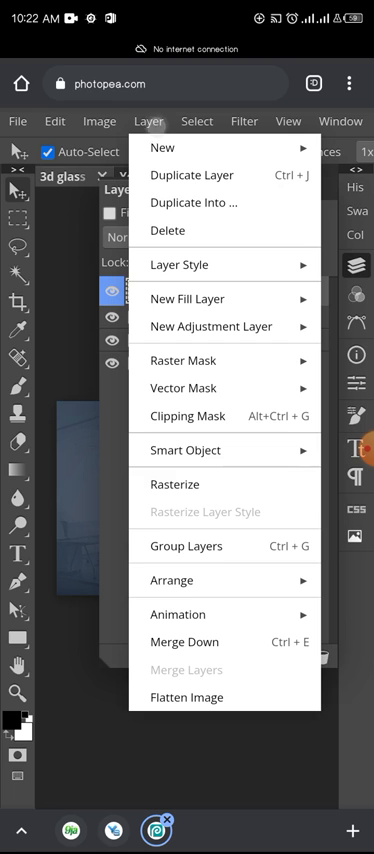
click(185, 450)
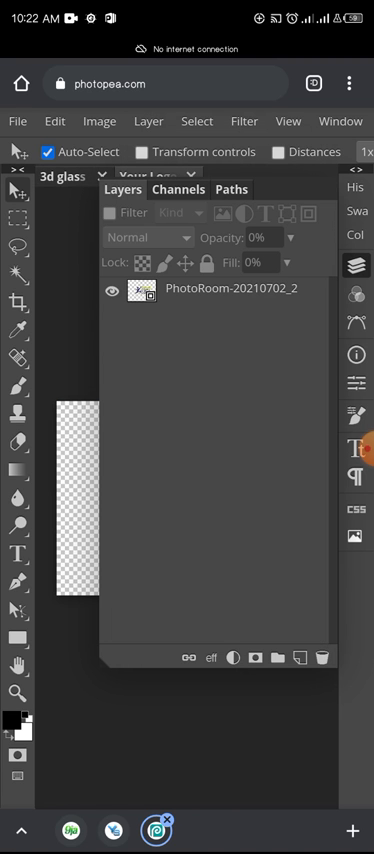
click(55, 121)
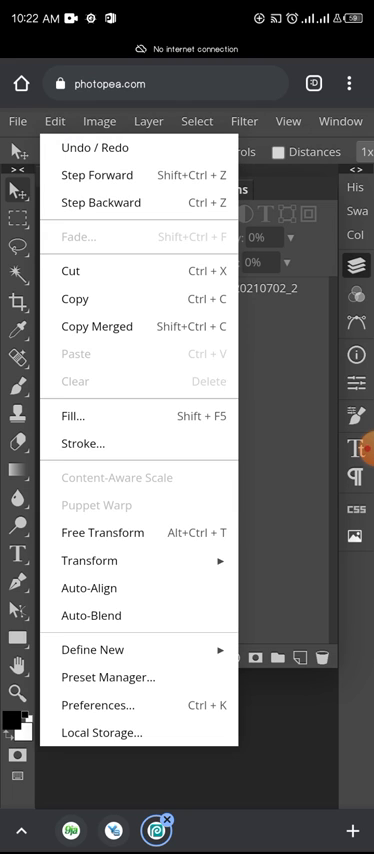
mouse_move(90, 560)
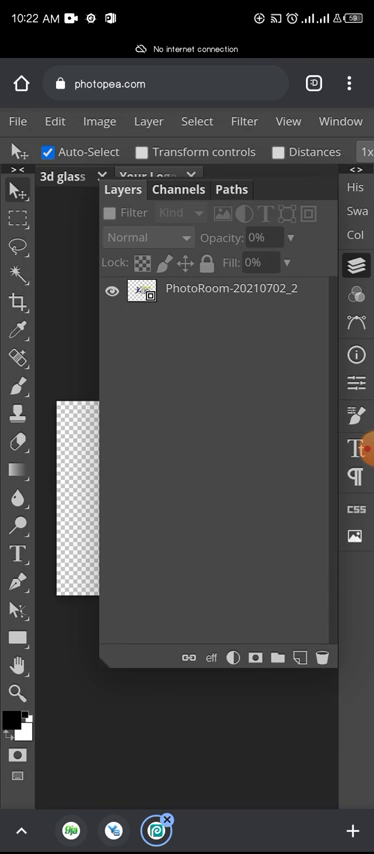
click(150, 175)
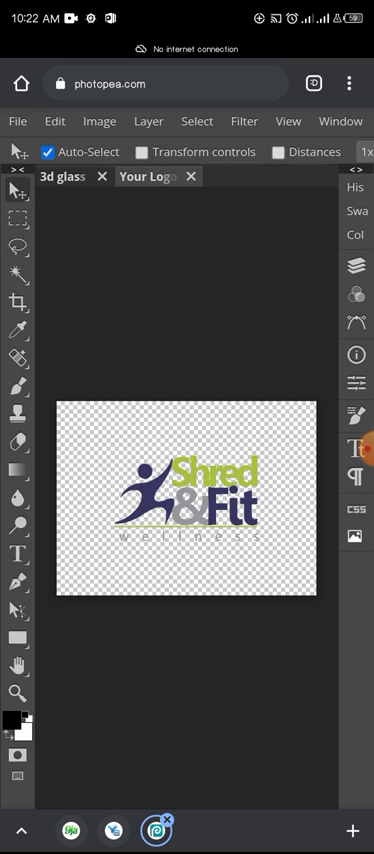
click(355, 264)
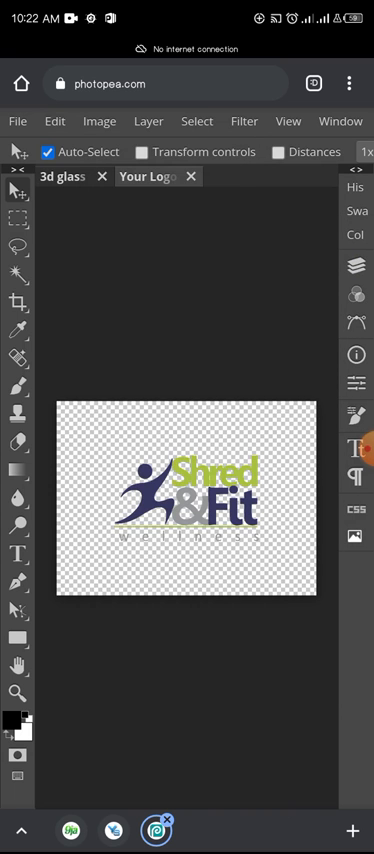
Step: Select the logo layer and flip the Shred & Fit logo horizontally
click(55, 121)
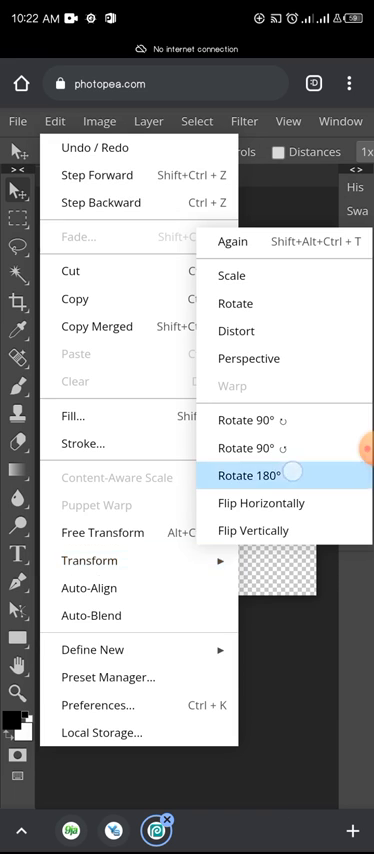
click(258, 473)
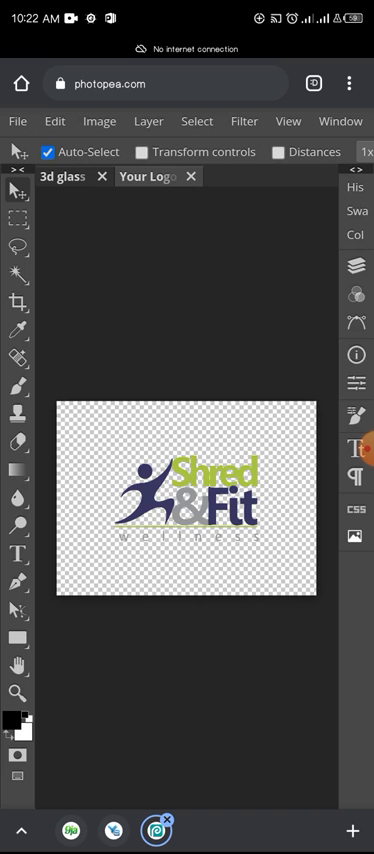
click(355, 264)
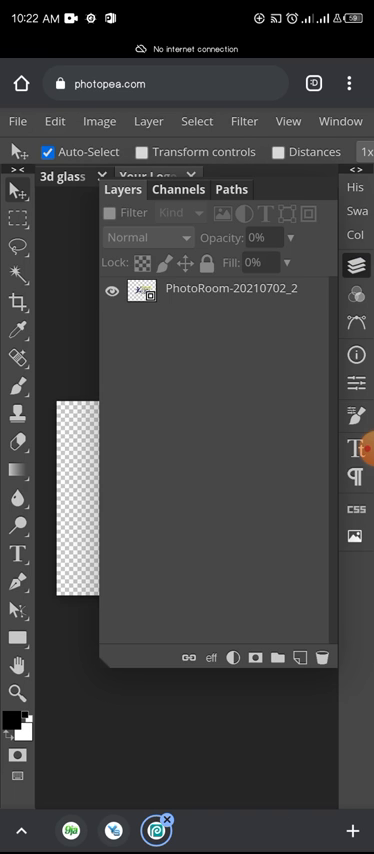
click(48, 121)
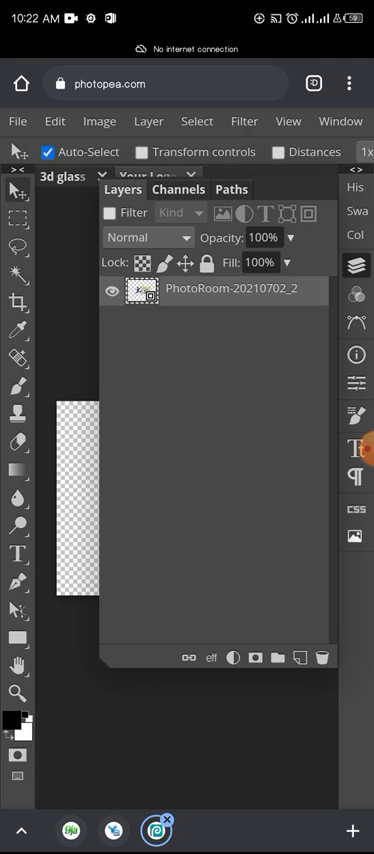
click(155, 176)
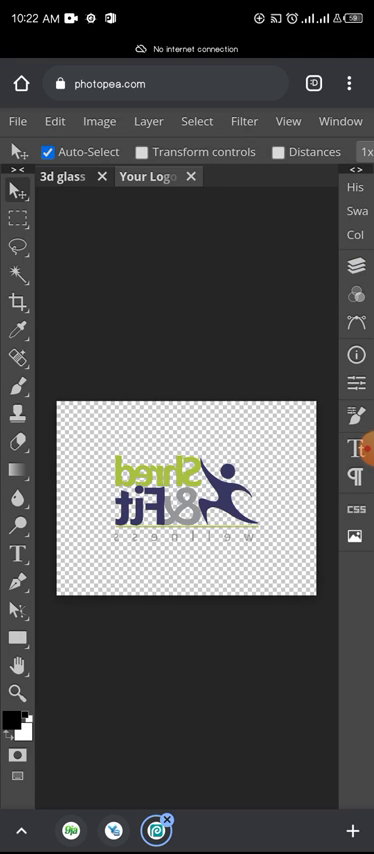
click(17, 121)
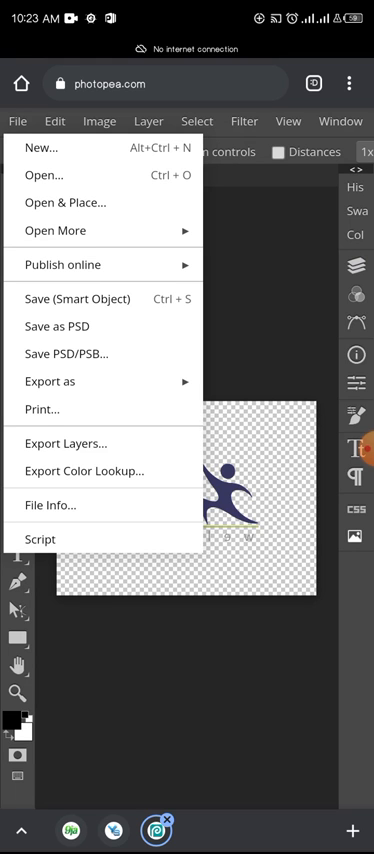
Step: Save the mirrored logo into the mockup and download it as 3d glass window logo mockup-left (3).jpg
click(76, 299)
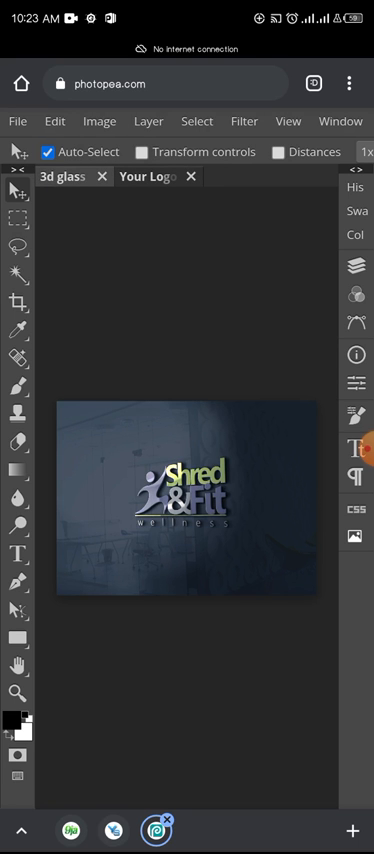
click(18, 121)
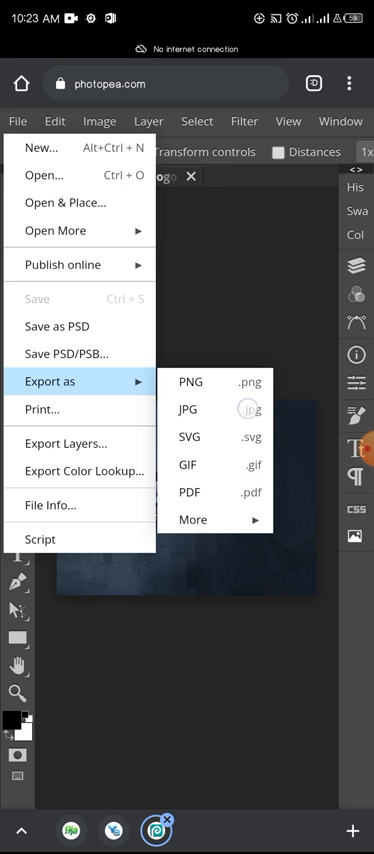
click(187, 409)
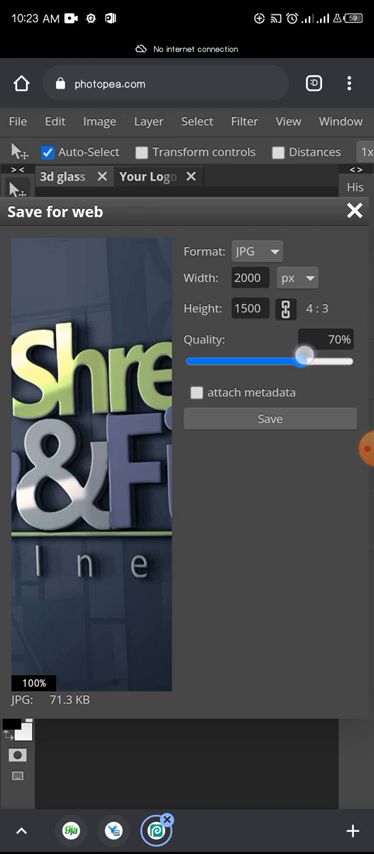
drag(308, 361, 350, 361)
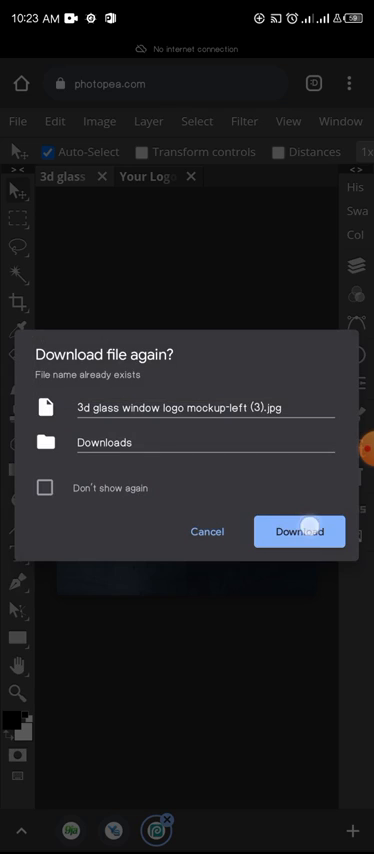
click(299, 531)
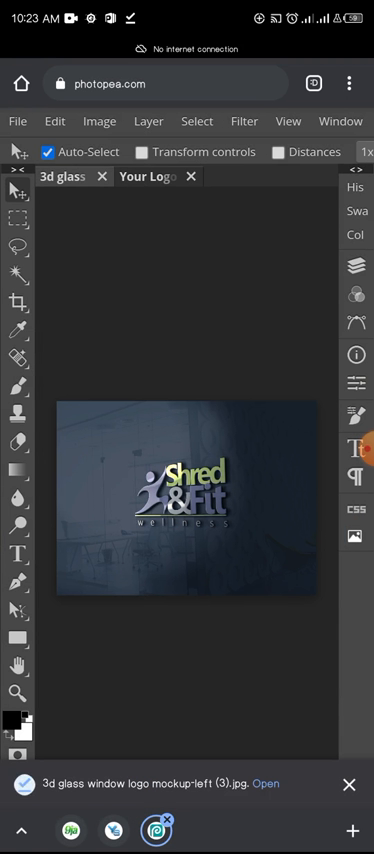